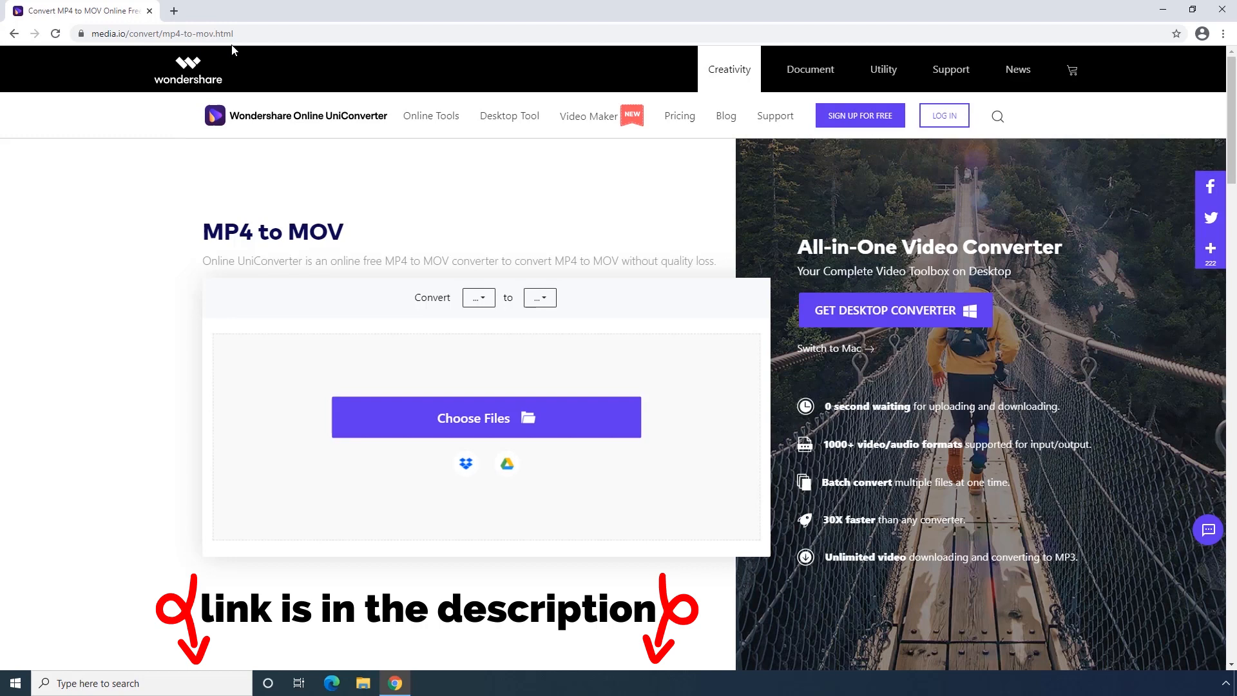
{"action": "mouse_move", "coordinate": [307, 196]}
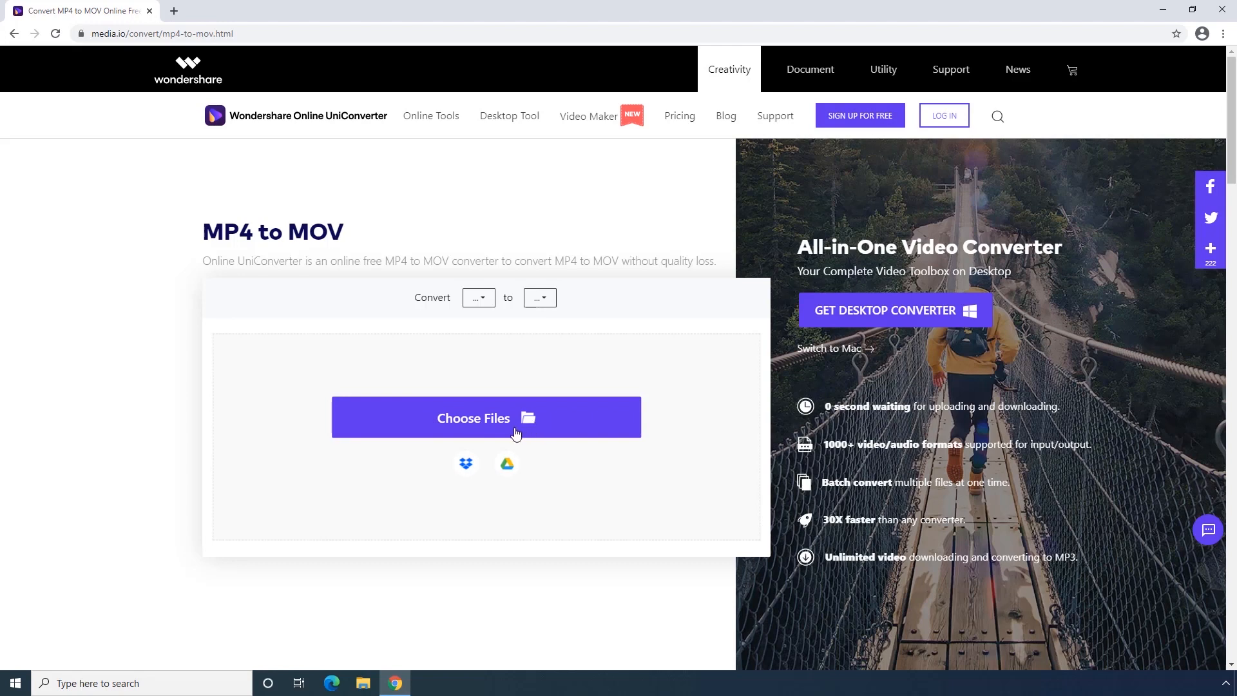
{"action": "mouse_move", "coordinate": [465, 463]}
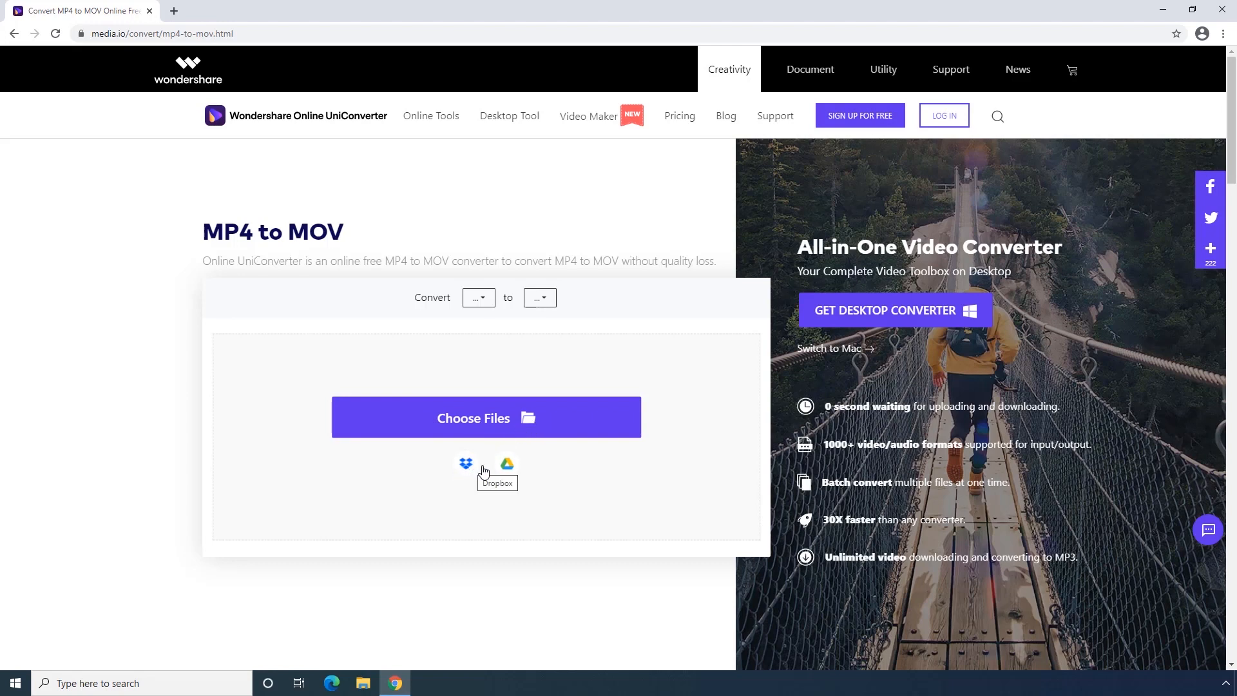
{"action": "mouse_move", "coordinate": [493, 423]}
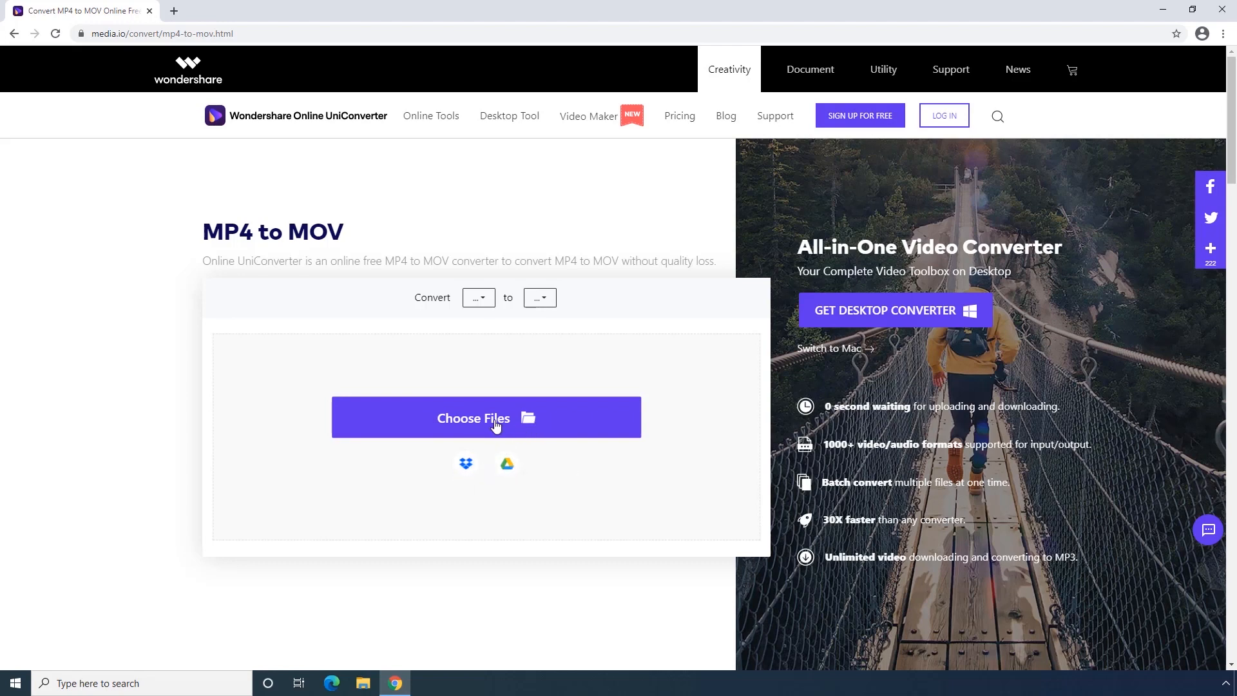
Upload Demo Video from the Desktop into the MP4 to MOV converter
{"action": "left_click", "coordinate": [486, 418]}
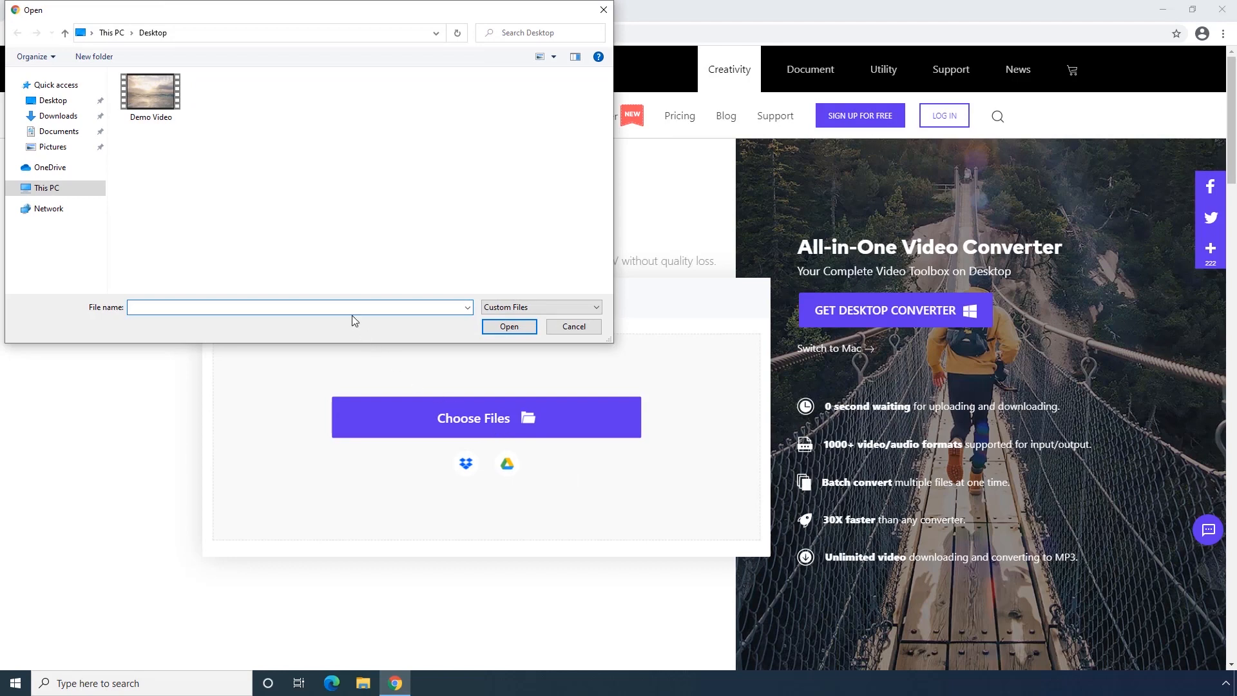
{"action": "left_click", "coordinate": [149, 90]}
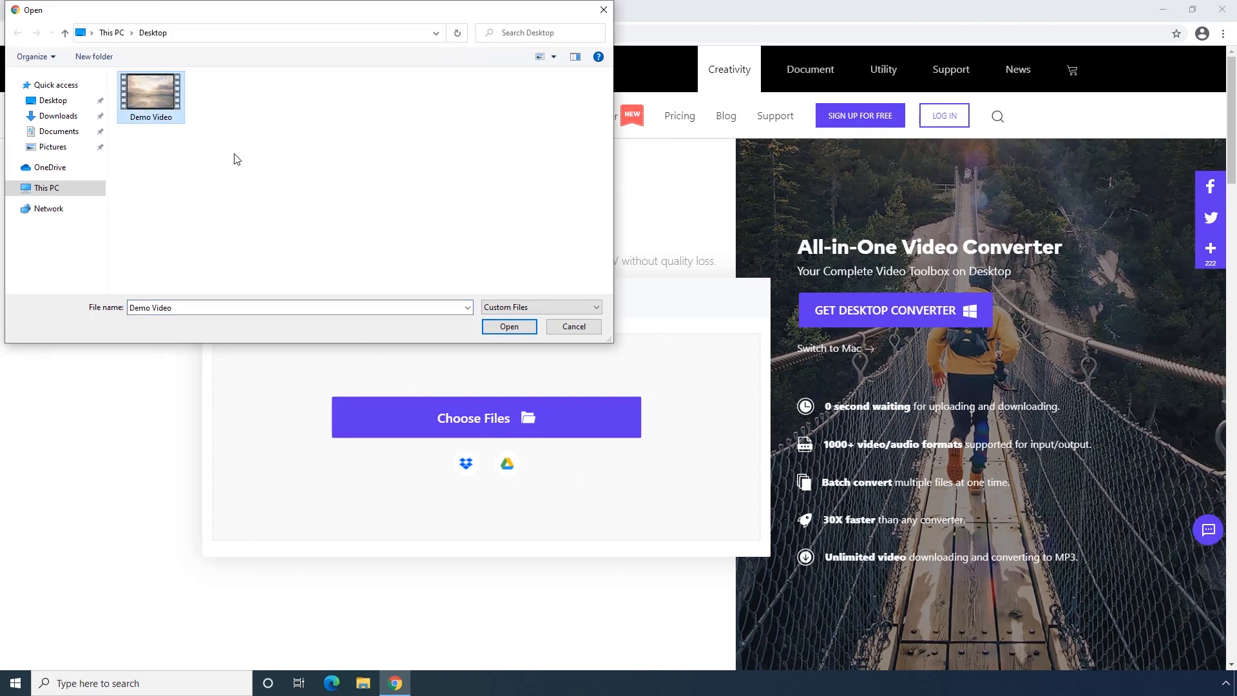
{"action": "left_click", "coordinate": [509, 326]}
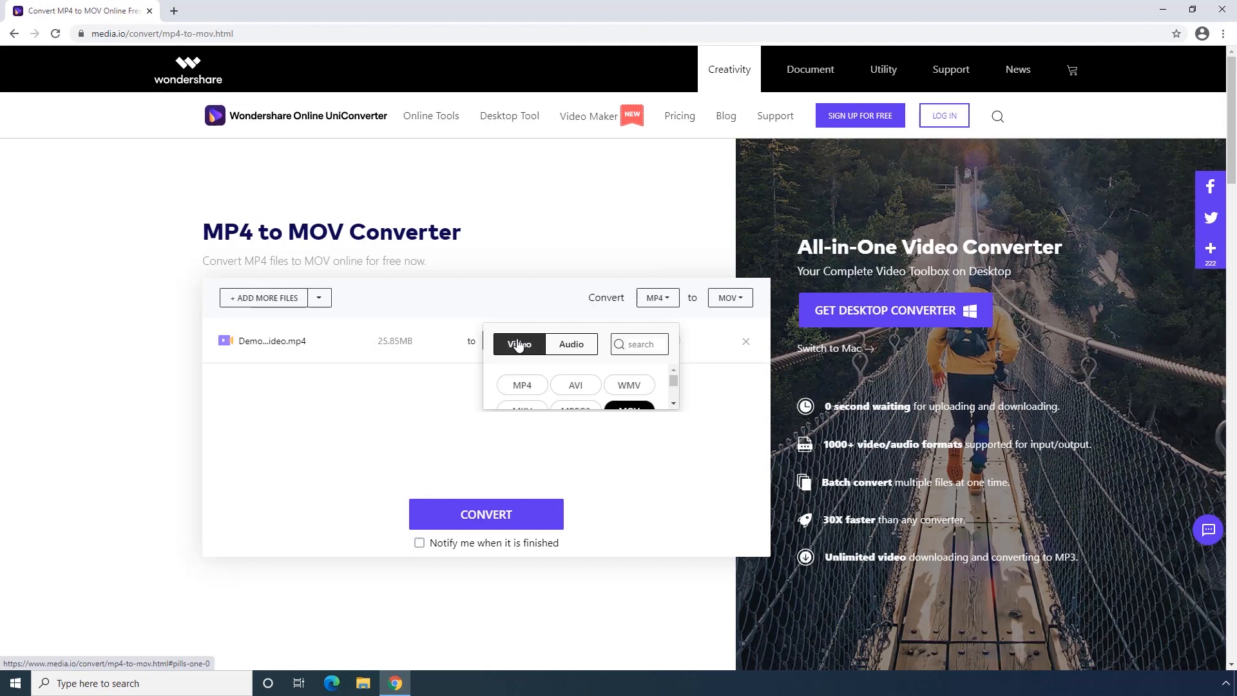
{"action": "mouse_move", "coordinate": [667, 378]}
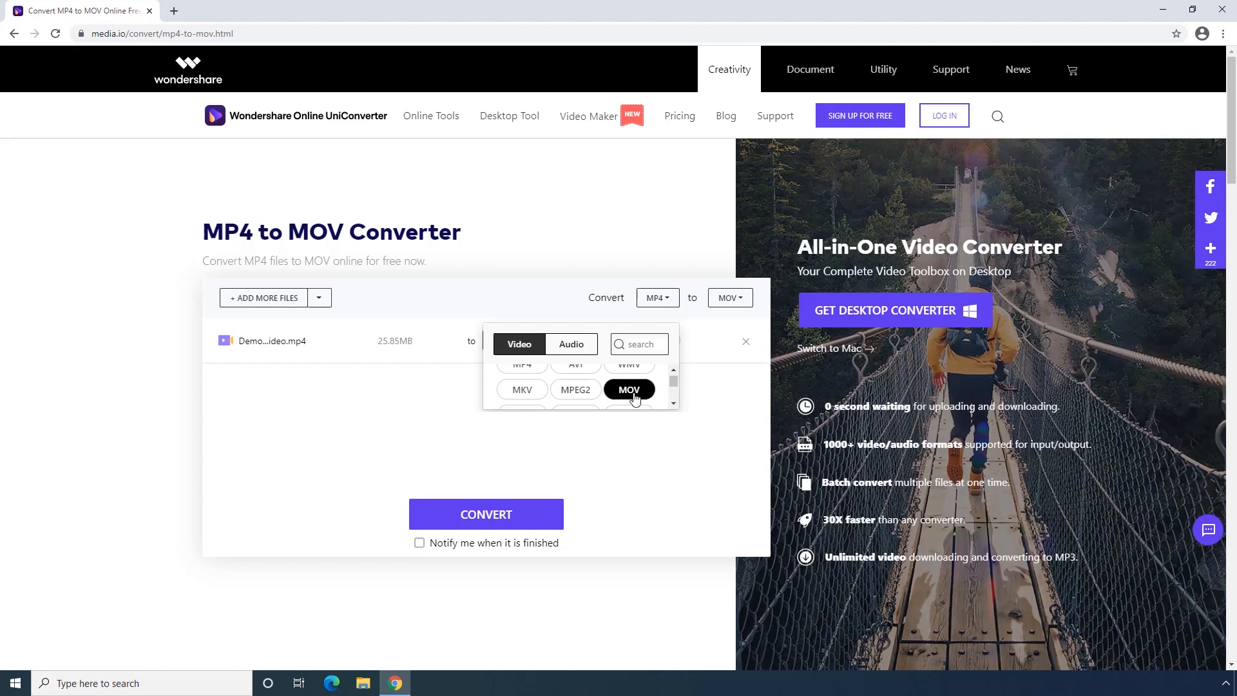
{"action": "mouse_move", "coordinate": [621, 359]}
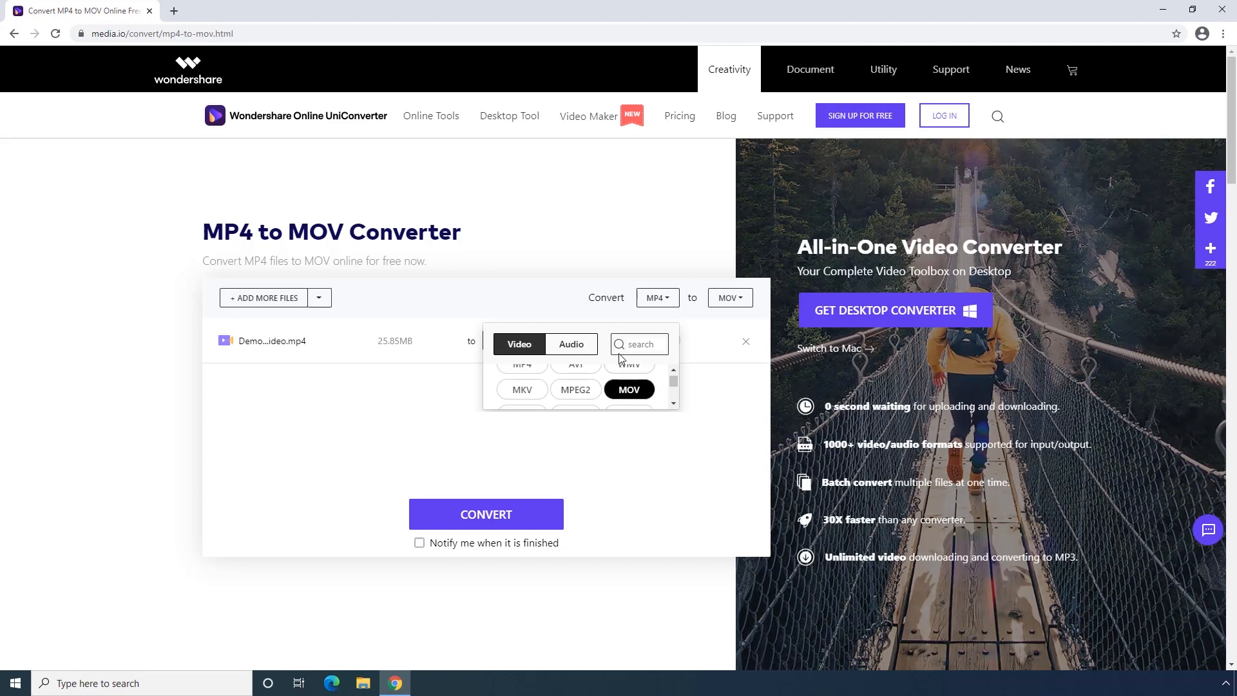
{"action": "mouse_move", "coordinate": [628, 389]}
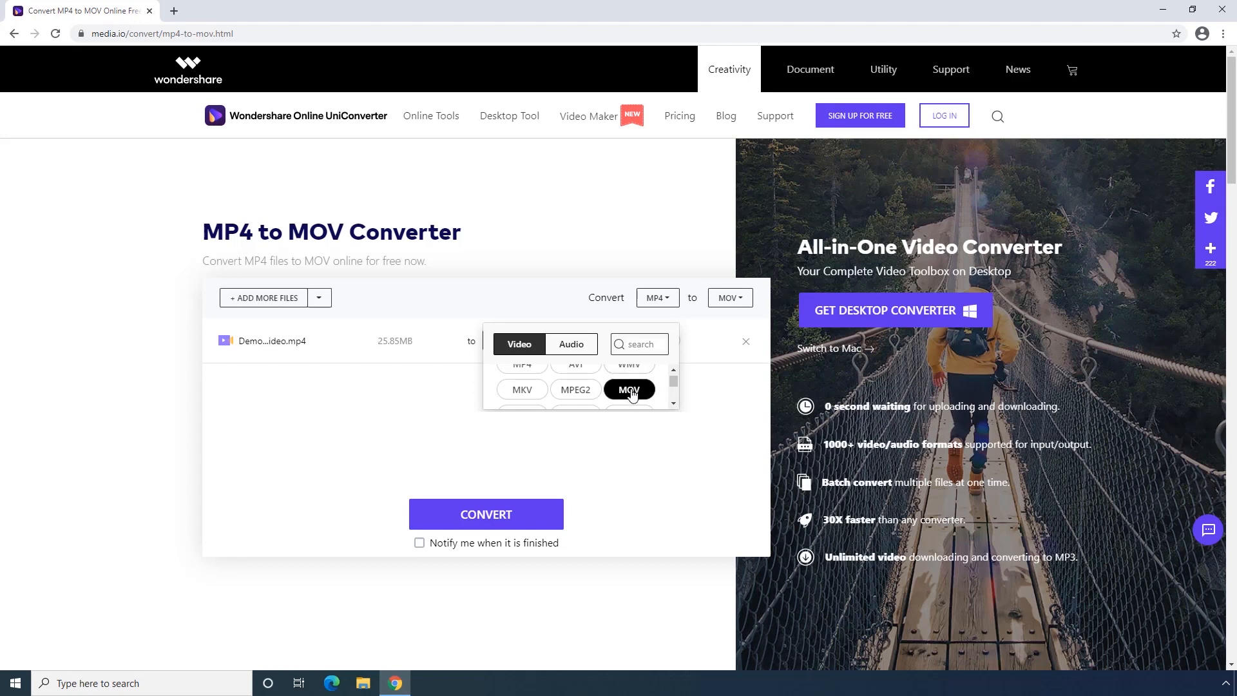
Choose MOV under Video as the Demo Video file's output format
{"action": "left_click", "coordinate": [629, 389]}
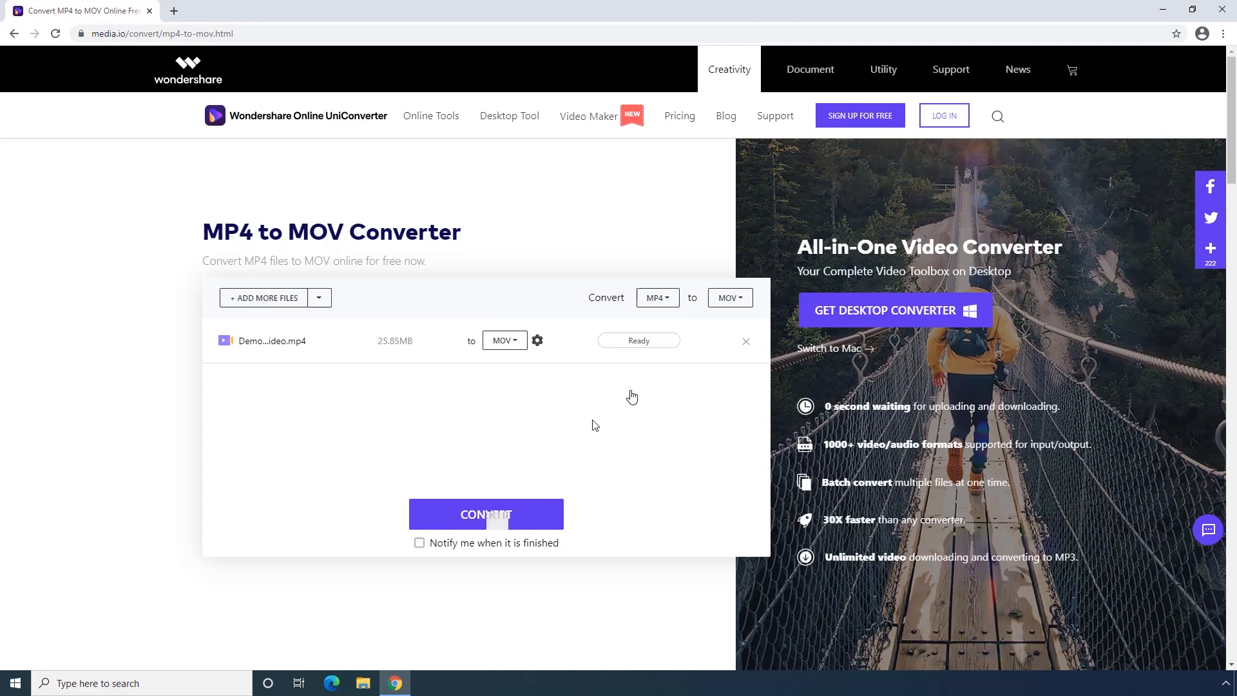
Convert Demo Video to MOV and download the converted file
{"action": "left_click", "coordinate": [486, 514]}
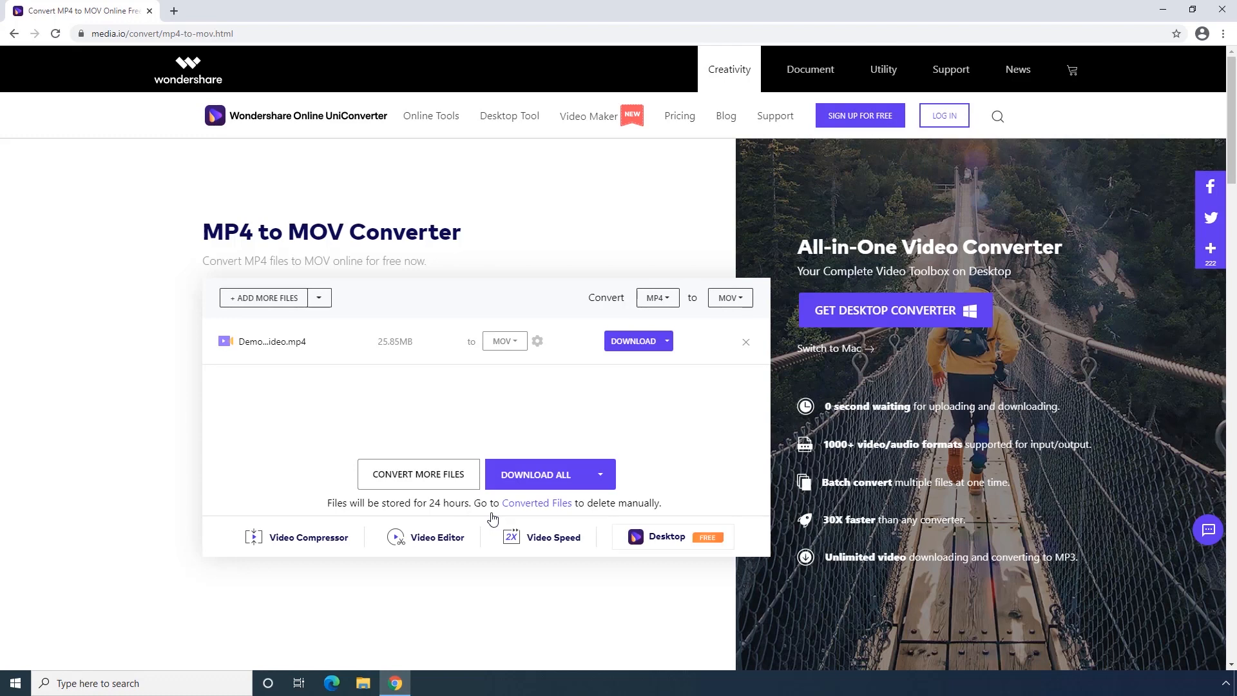
{"action": "mouse_move", "coordinate": [569, 434]}
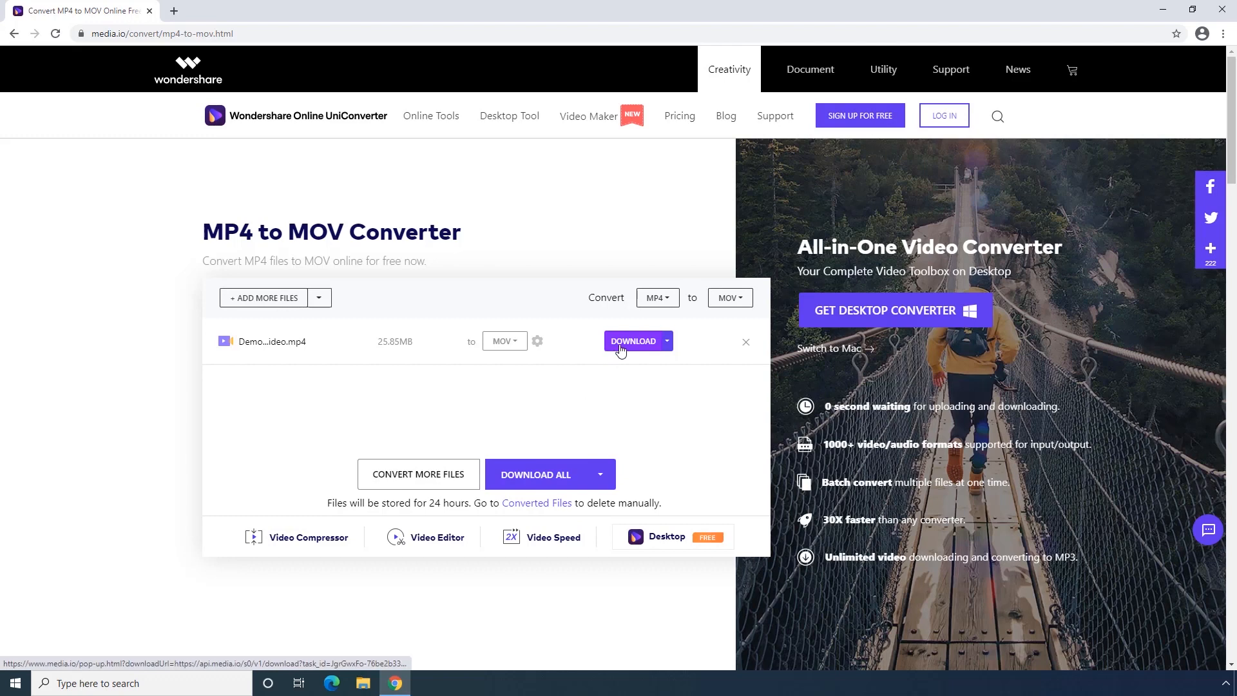
{"action": "left_click", "coordinate": [666, 342]}
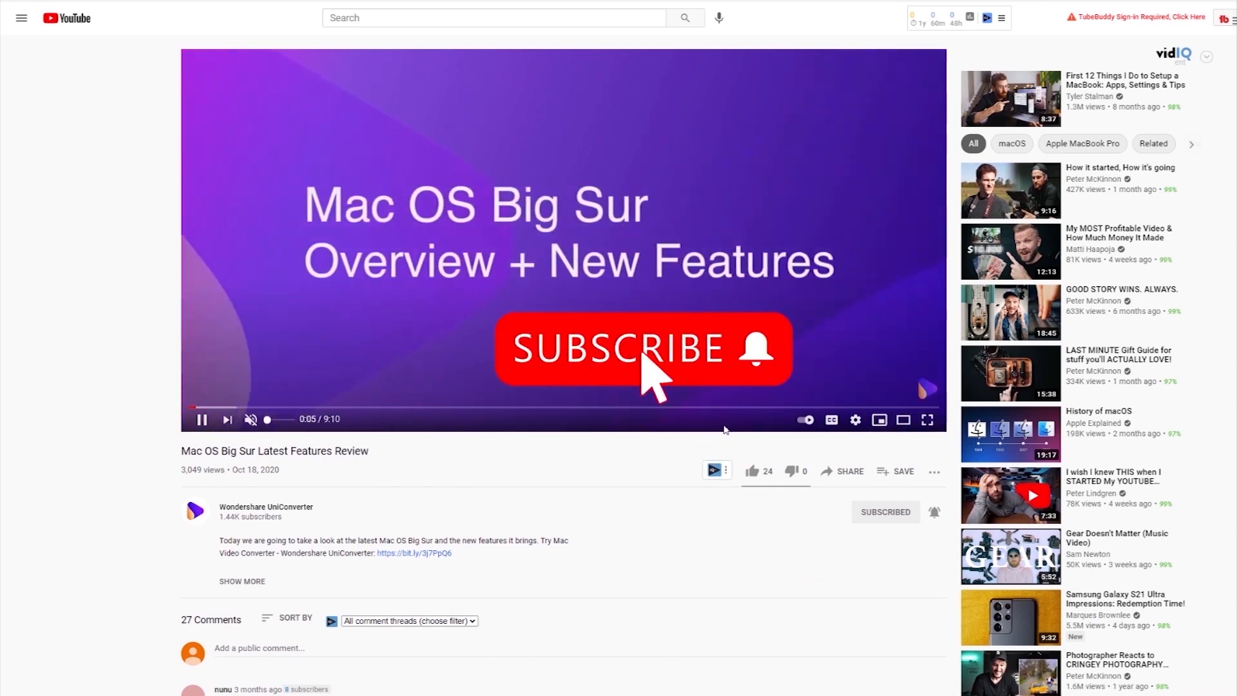
Like the Mac OS Big Sur review video and browse through its comments
{"action": "left_click", "coordinate": [753, 471]}
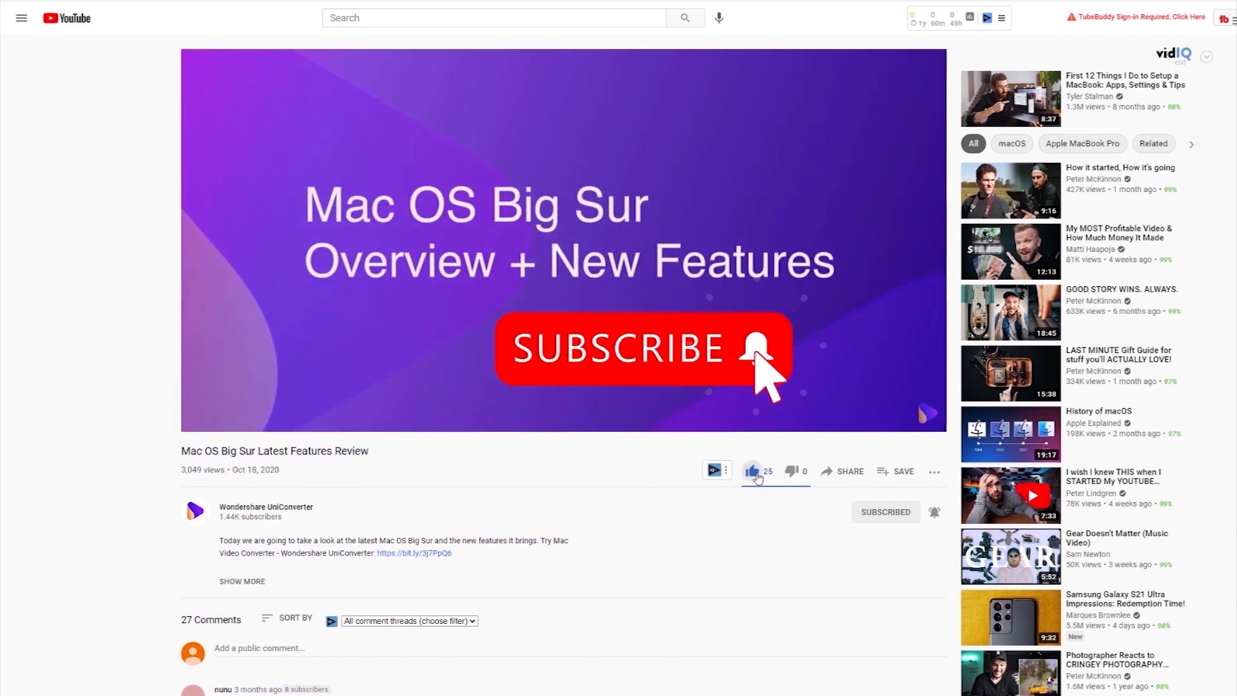
{"action": "left_click", "coordinate": [752, 472]}
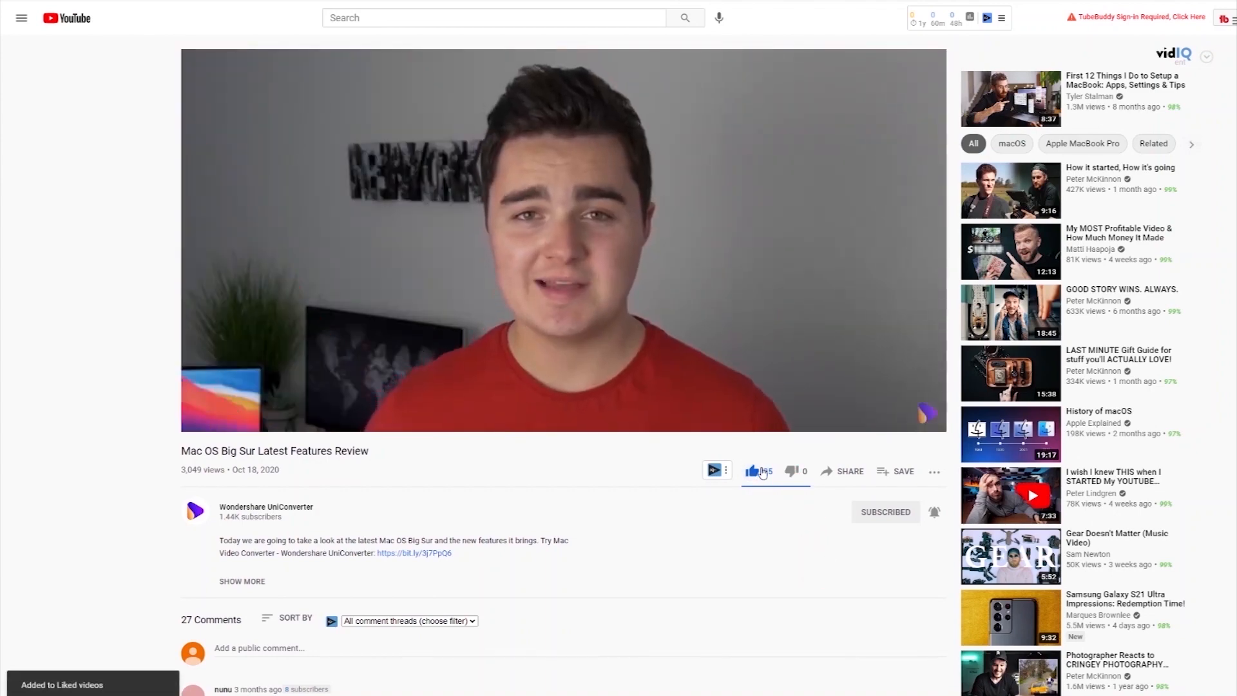
{"action": "scroll", "scroll_direction": "down", "scroll_amount": 3}
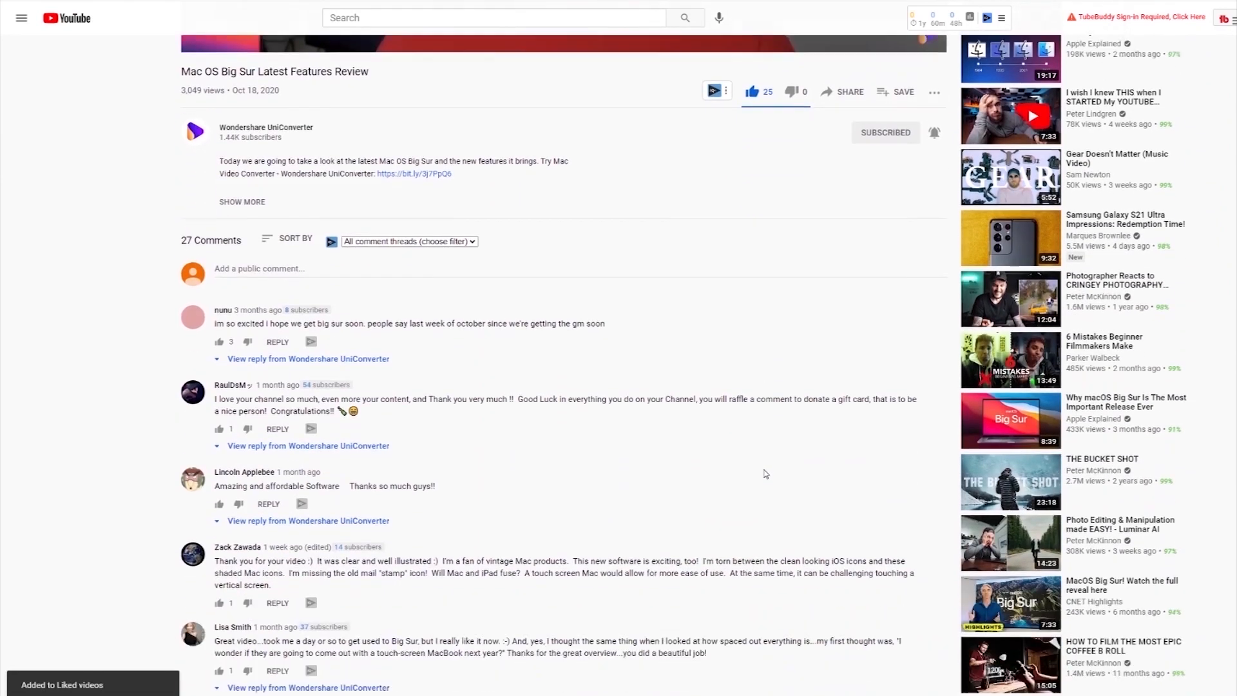
{"action": "scroll", "scroll_direction": "down", "scroll_amount": 3}
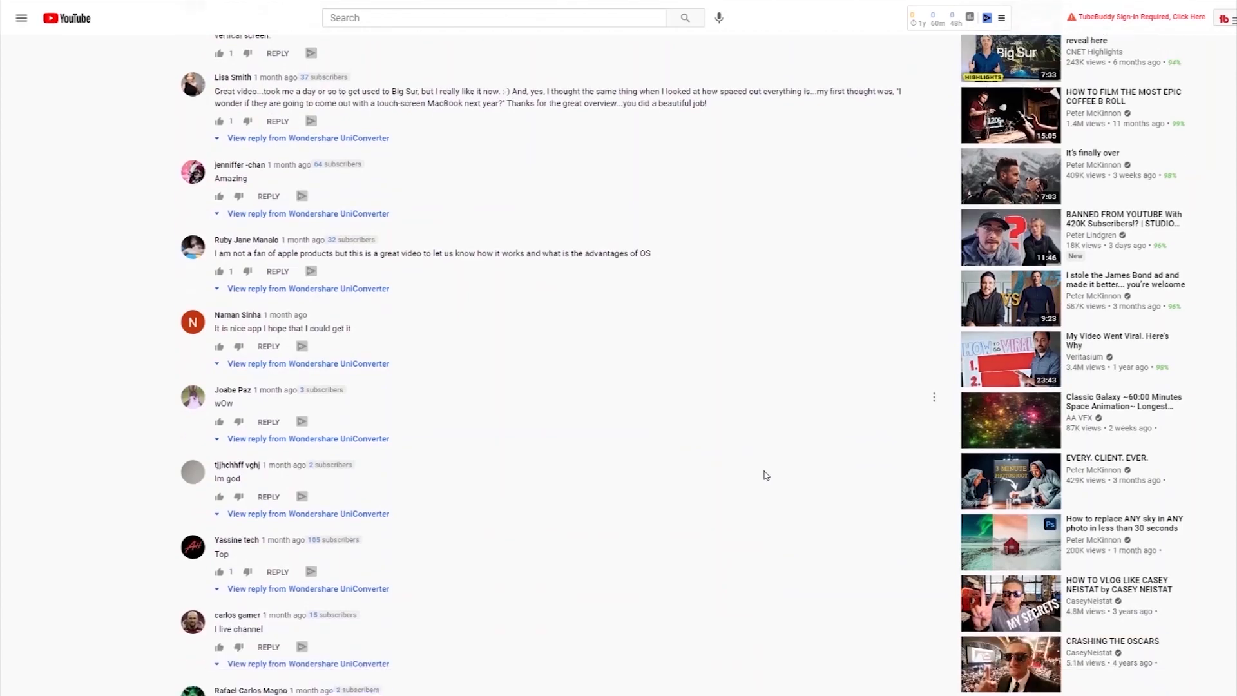
{"action": "scroll", "scroll_direction": "up", "scroll_amount": 3}
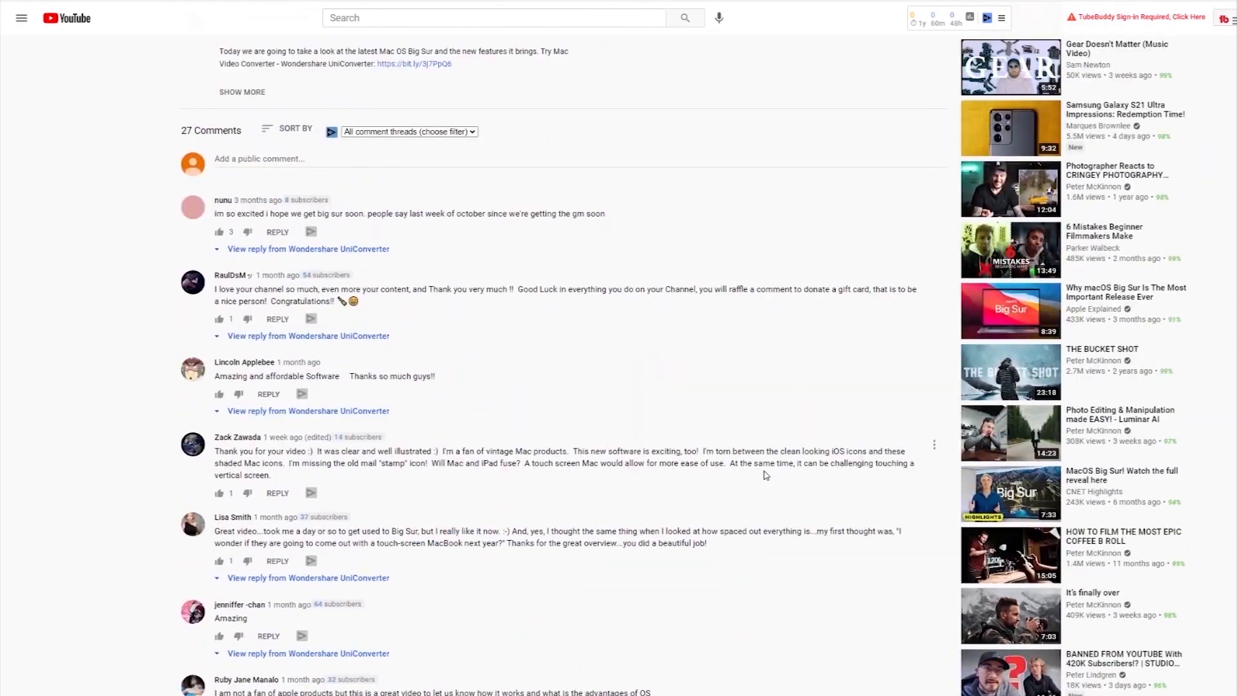